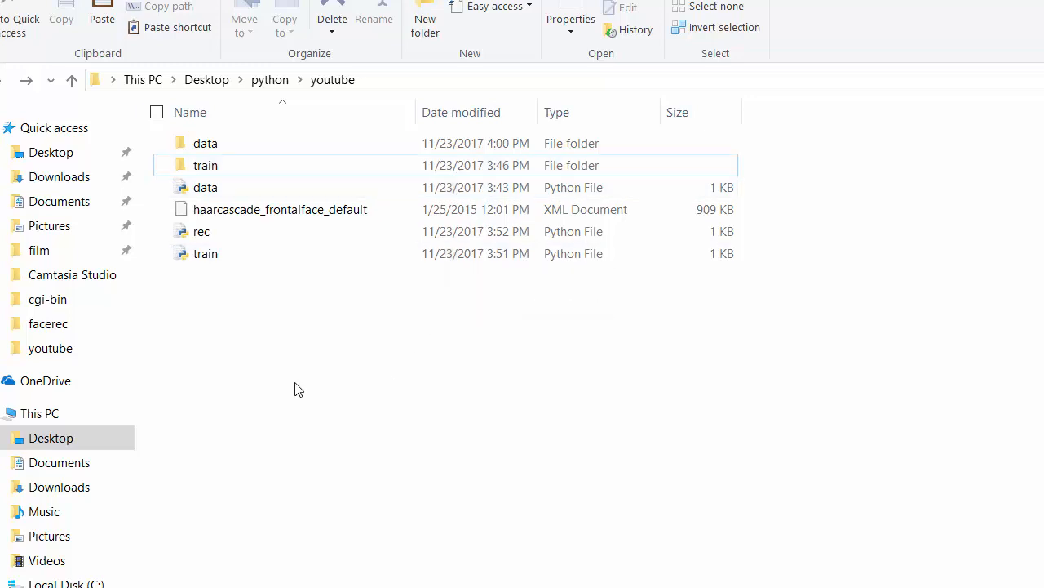
mouse_move(204, 358)
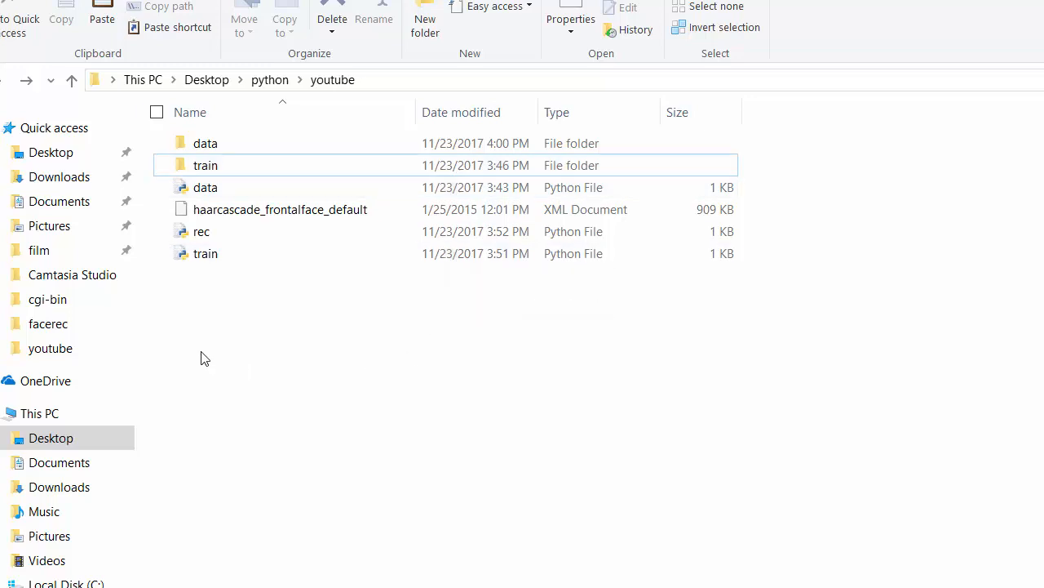
mouse_move(842, 179)
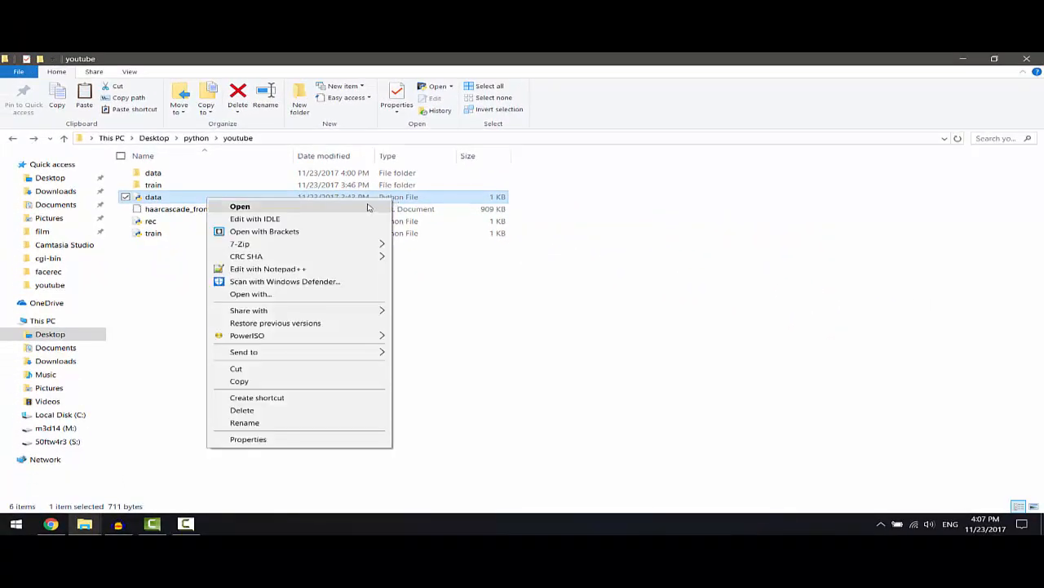
Step: Close the data file's context menu, returning to the plain youtube folder listing
click(255, 219)
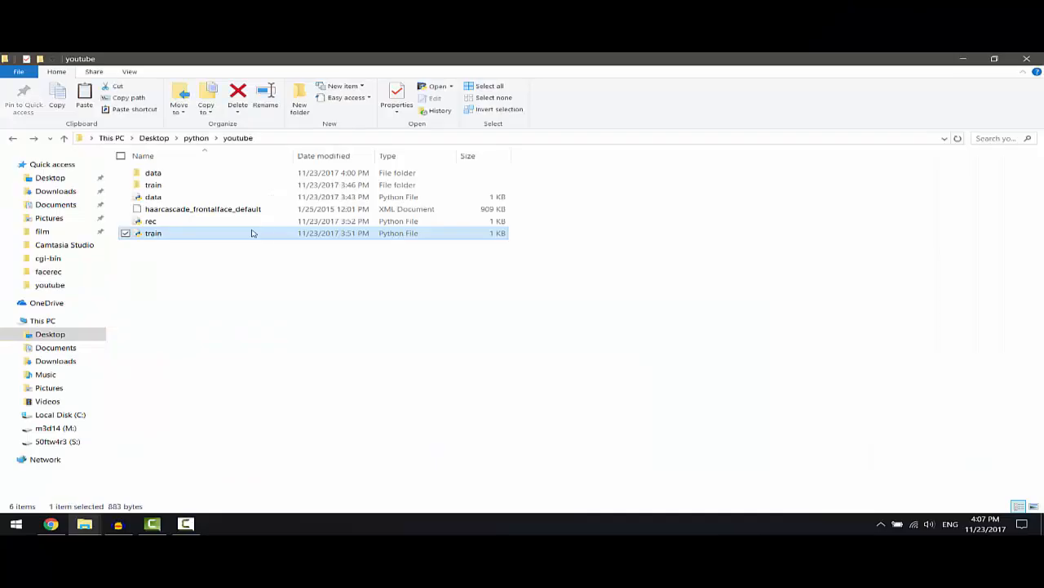
double_click(153, 232)
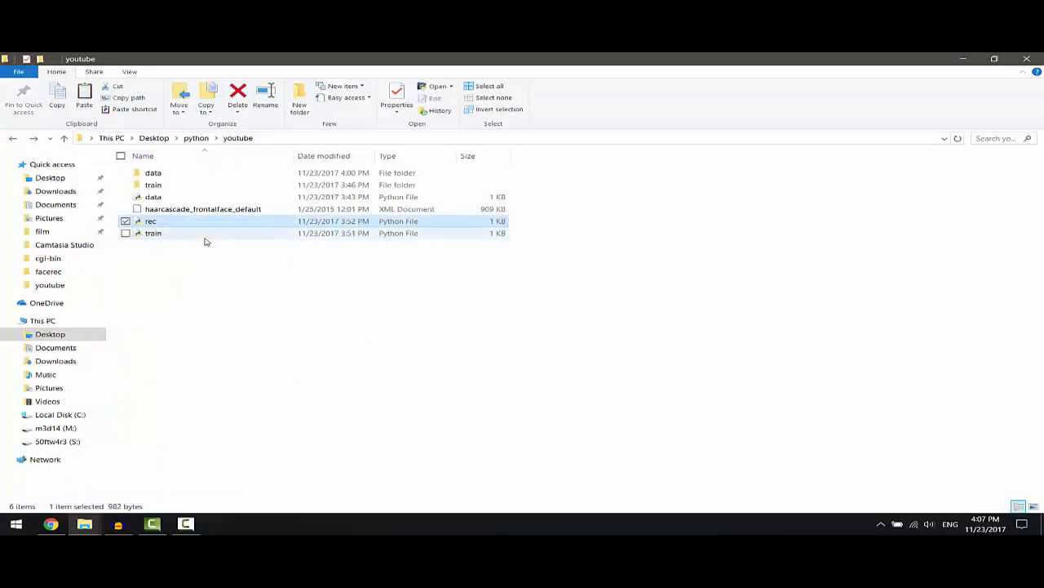
double_click(151, 220)
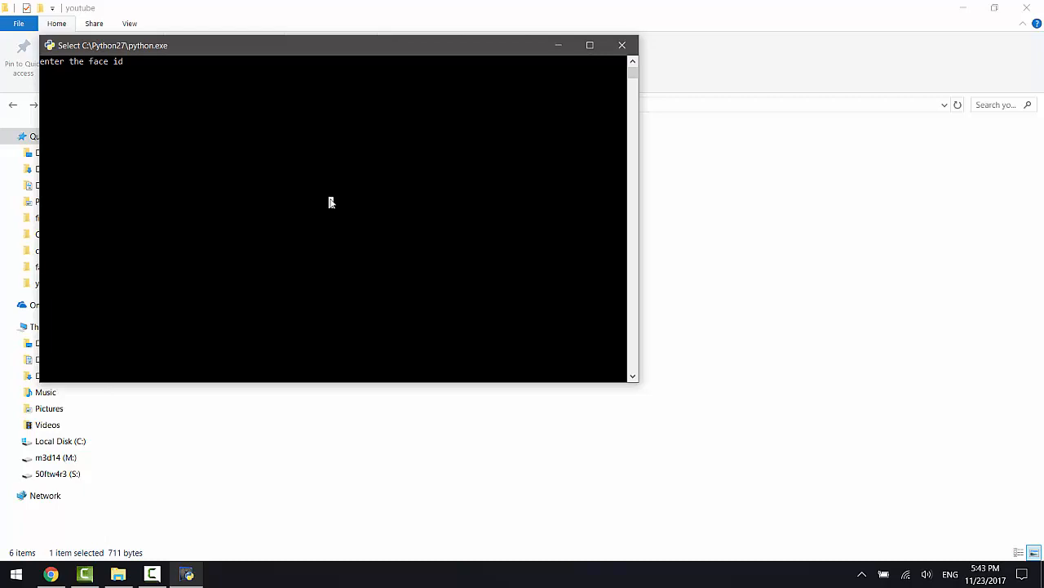
Step: Enter 1 as the face id at the data script's prompt in python.exe
text(1)
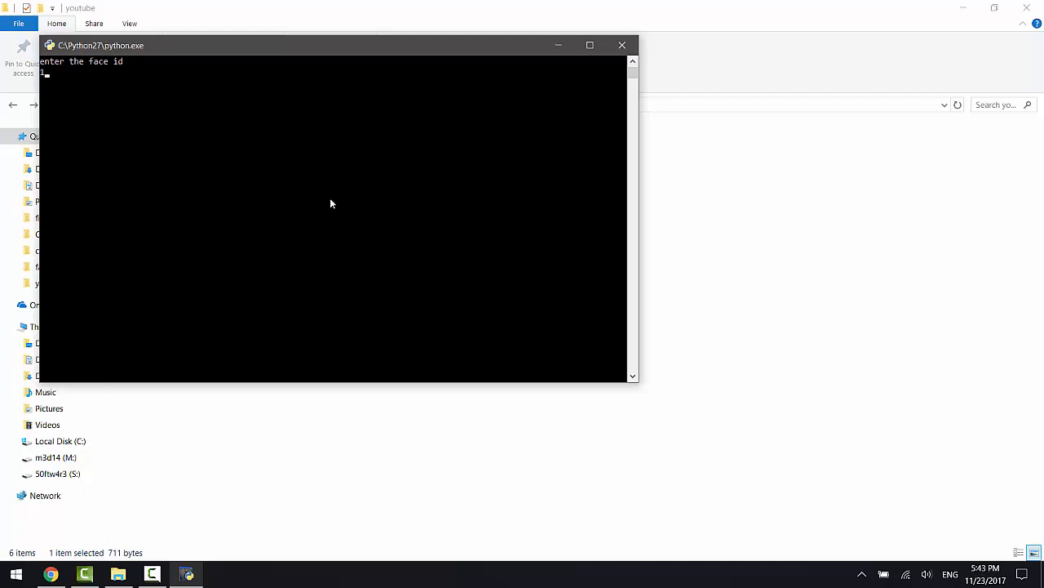